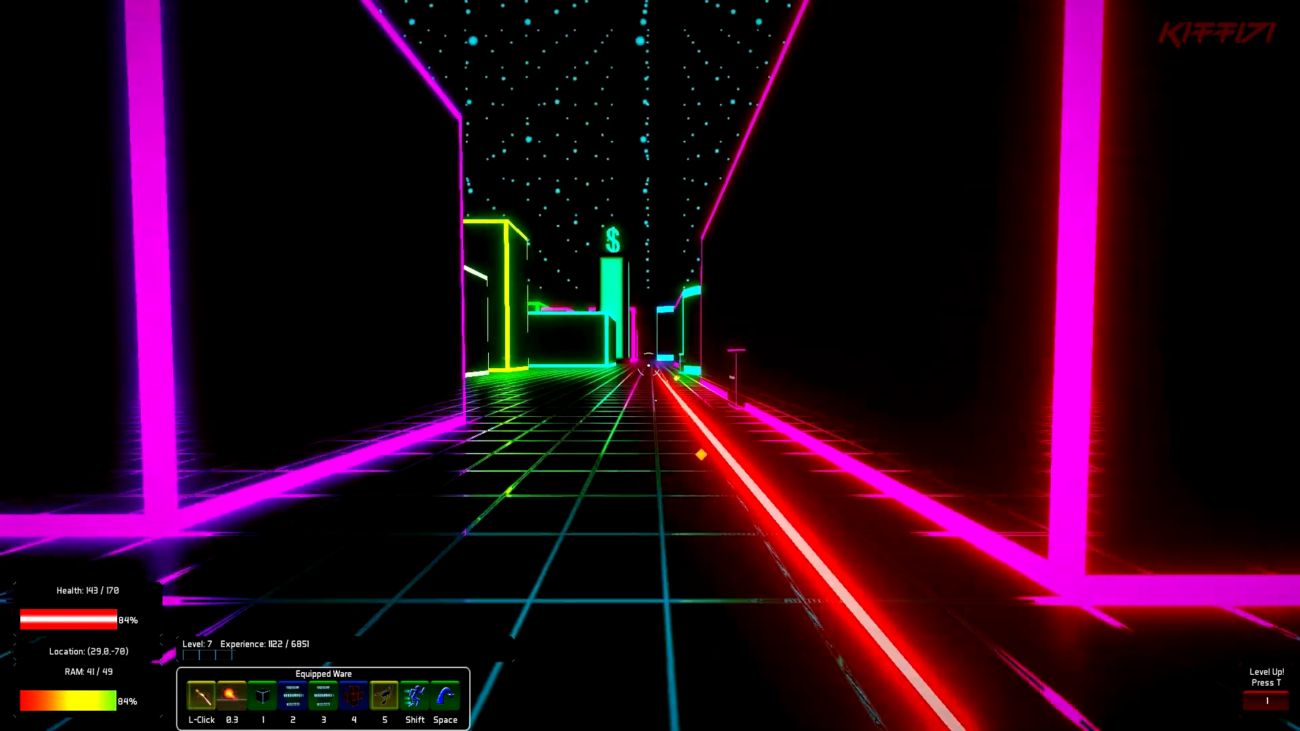
# Bring up the Talents panel after the level-7 level-up prompt
pyautogui.press('t')
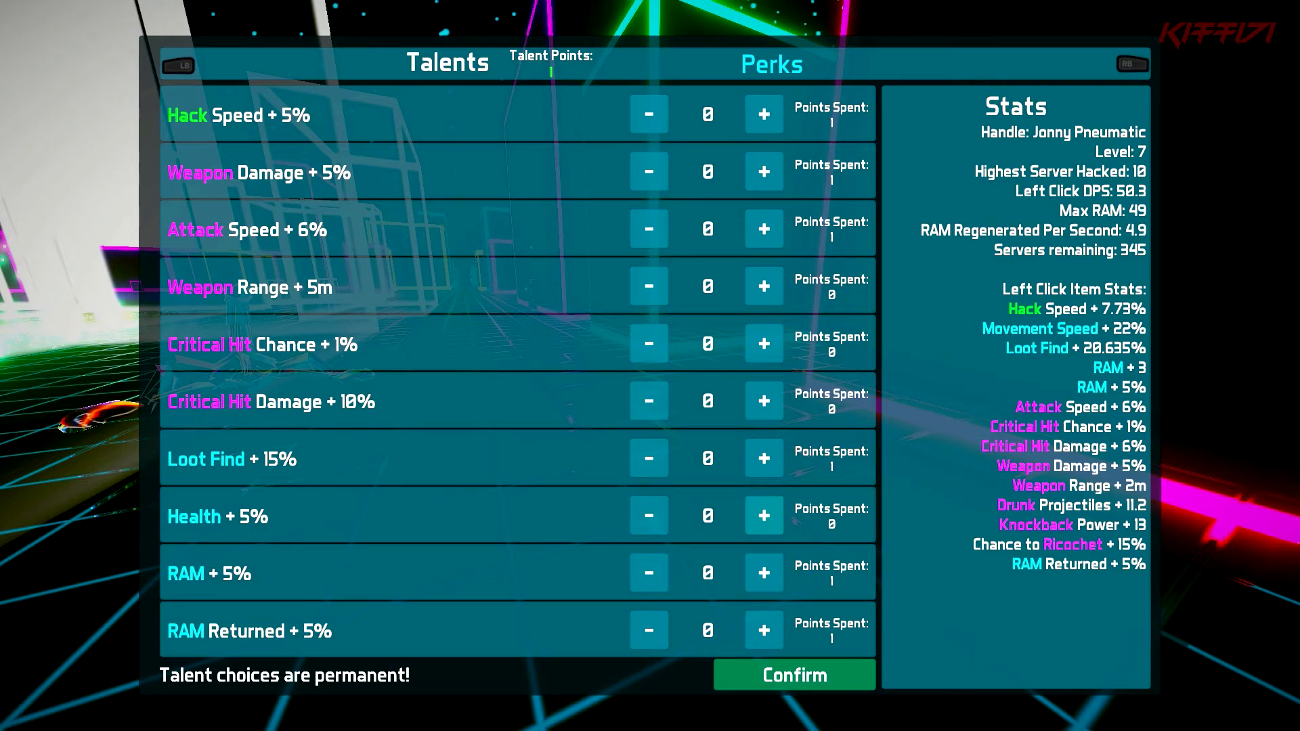
pyautogui.click(793, 675)
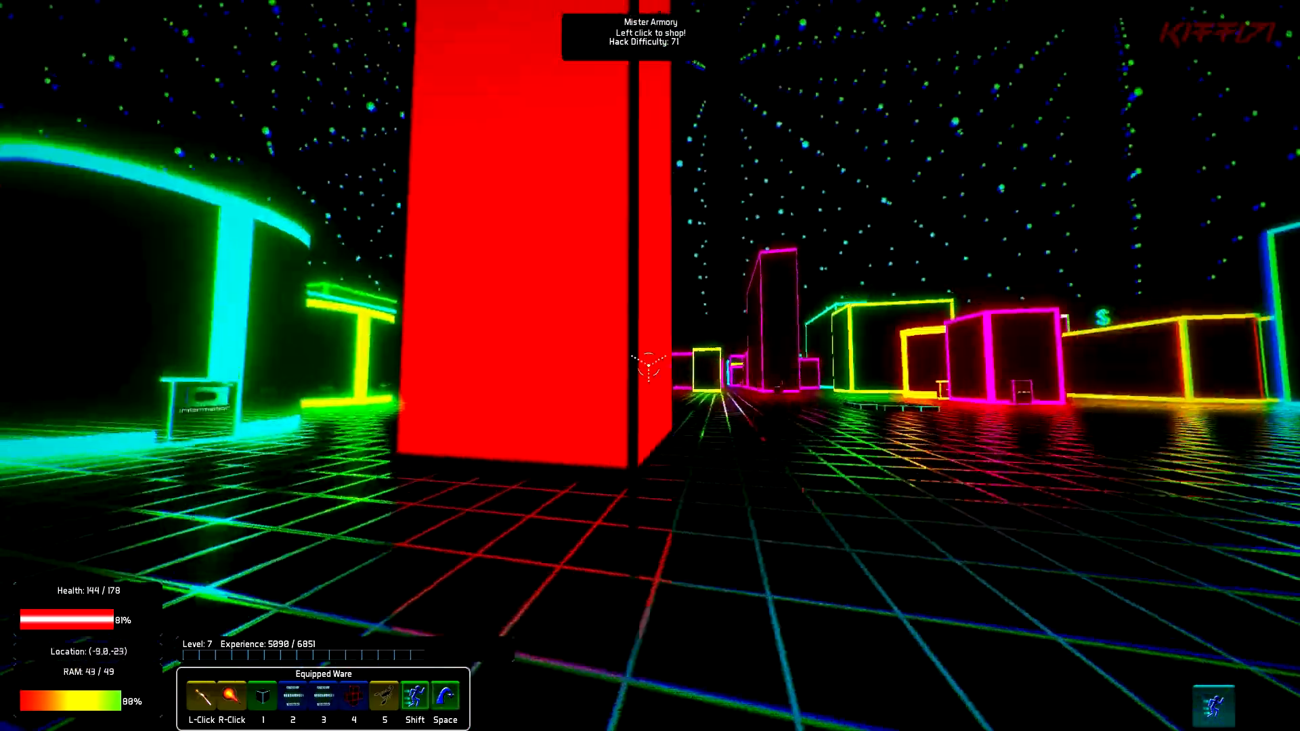
# Enter the Mister Armory shop tower to browse its stock
pyautogui.click(633, 363)
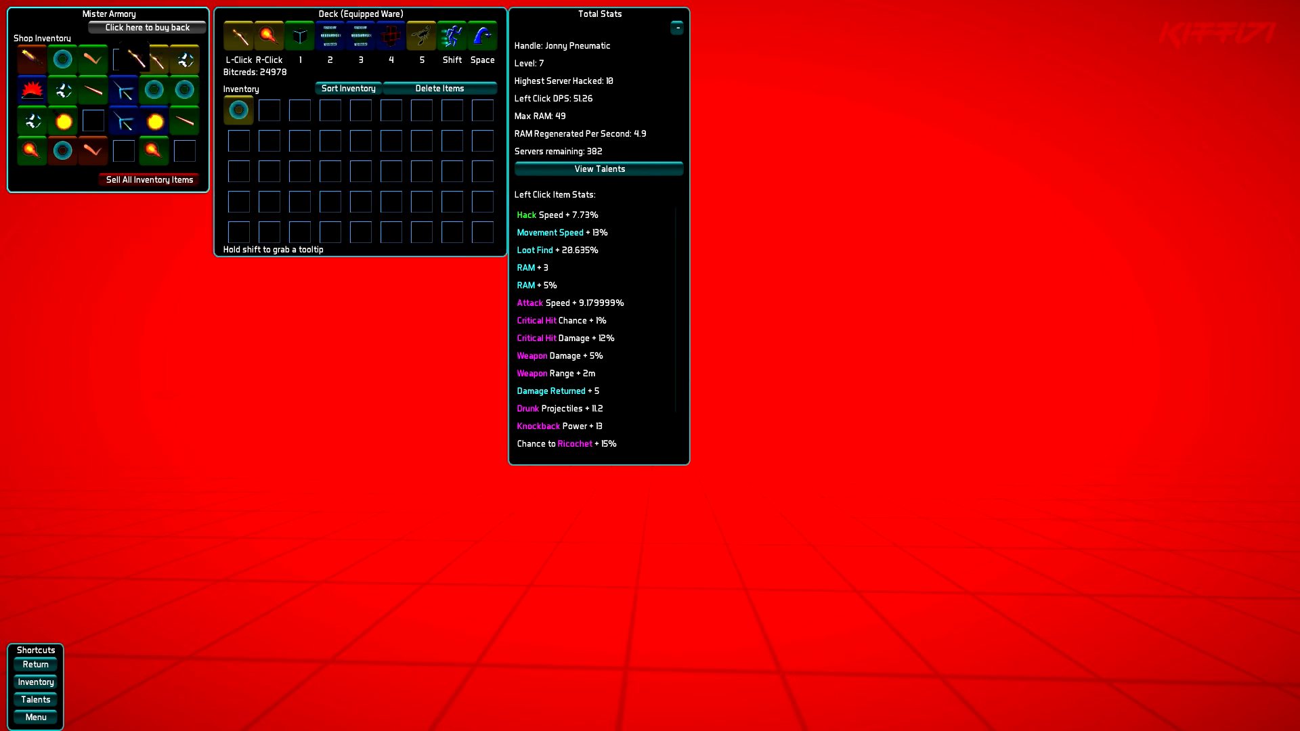
pyautogui.moveTo(236, 37)
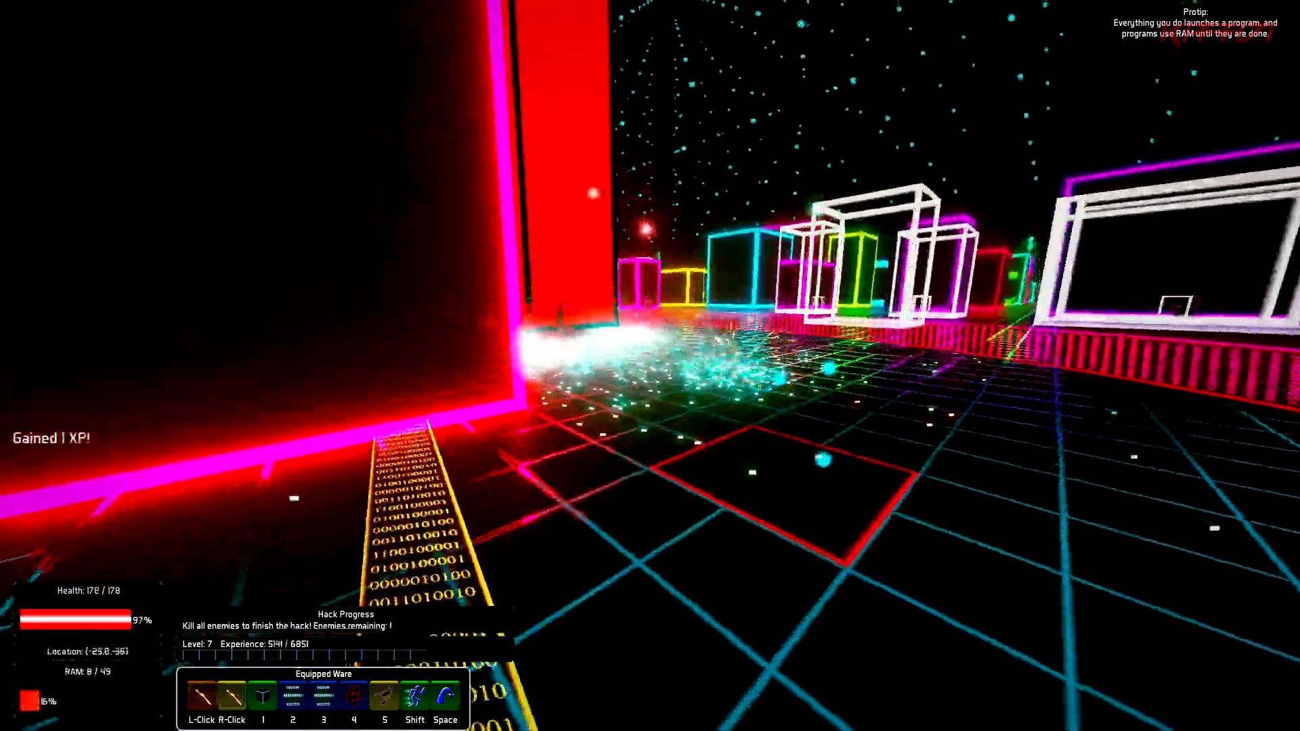
# Shoot the last defender to finish the hack, then attack the next server's defenders
pyautogui.click(650, 366)
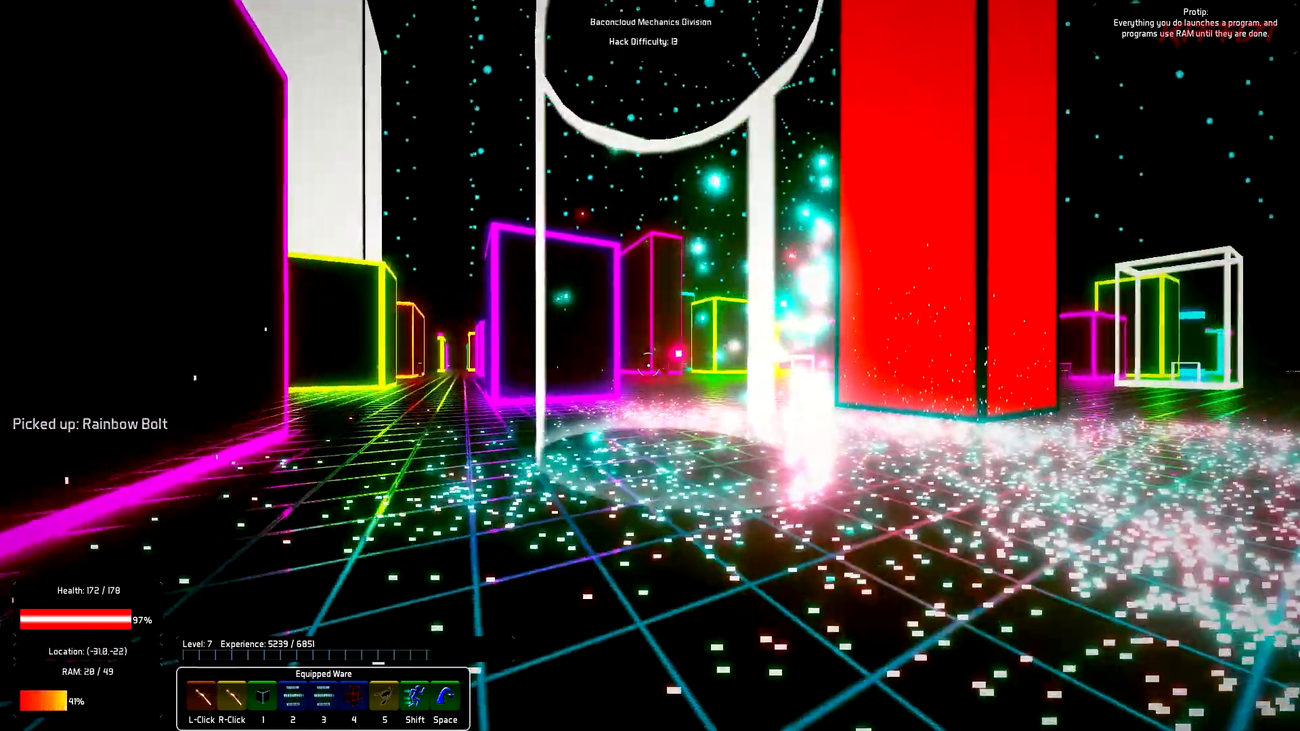
pyautogui.moveTo(650, 365)
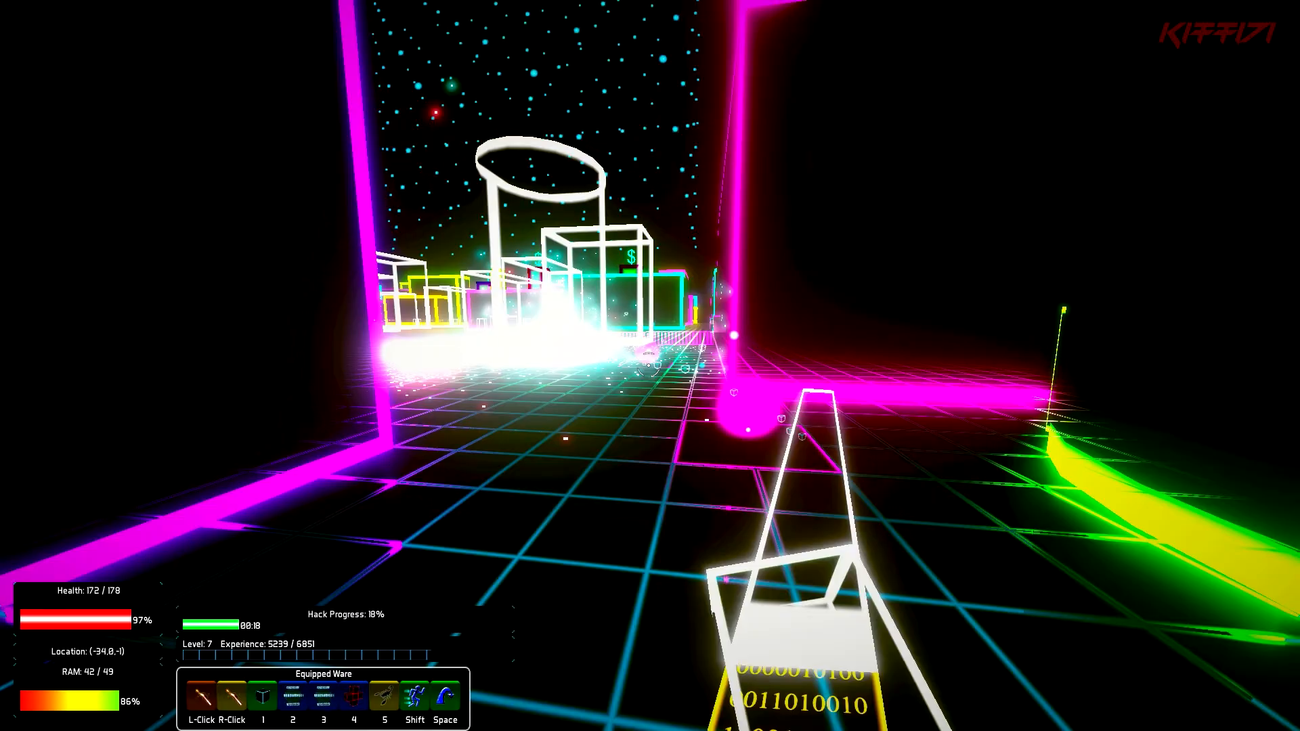
pyautogui.click(650, 365)
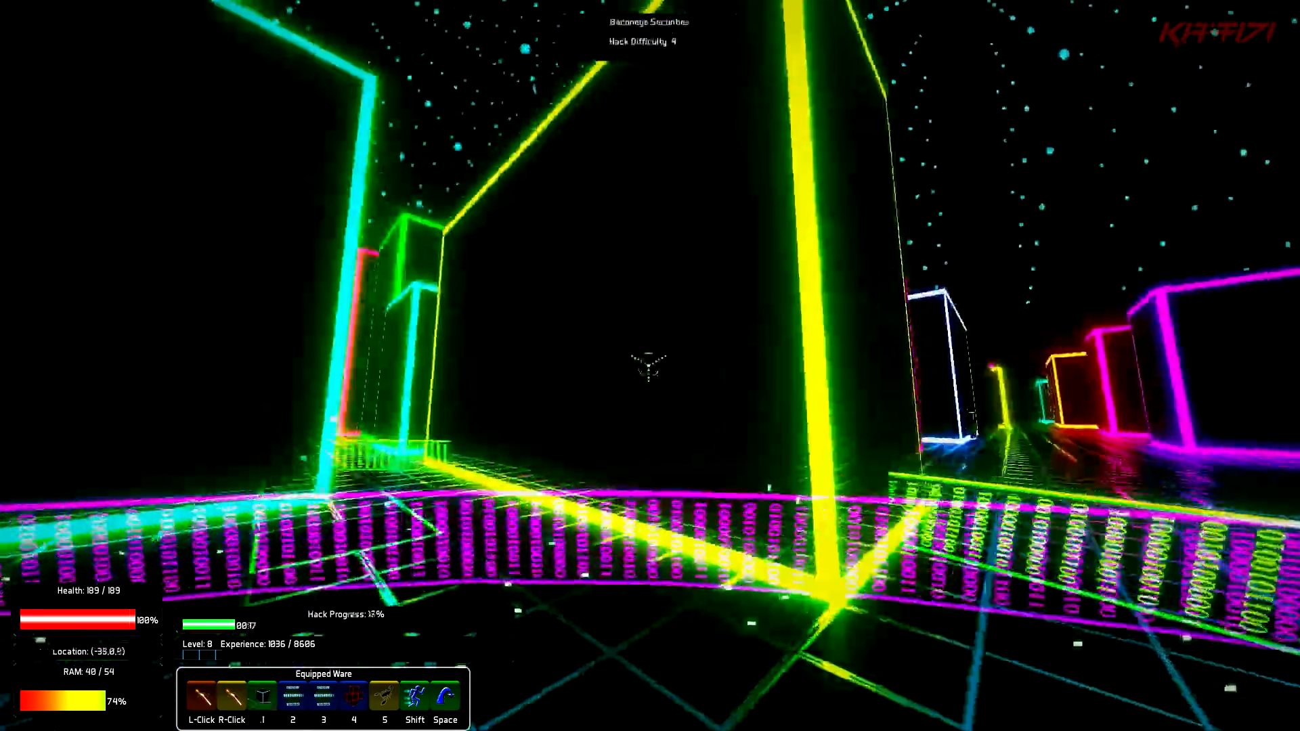
# Fight the server's defenders, including the pink enemy orb ahead
pyautogui.click(650, 369)
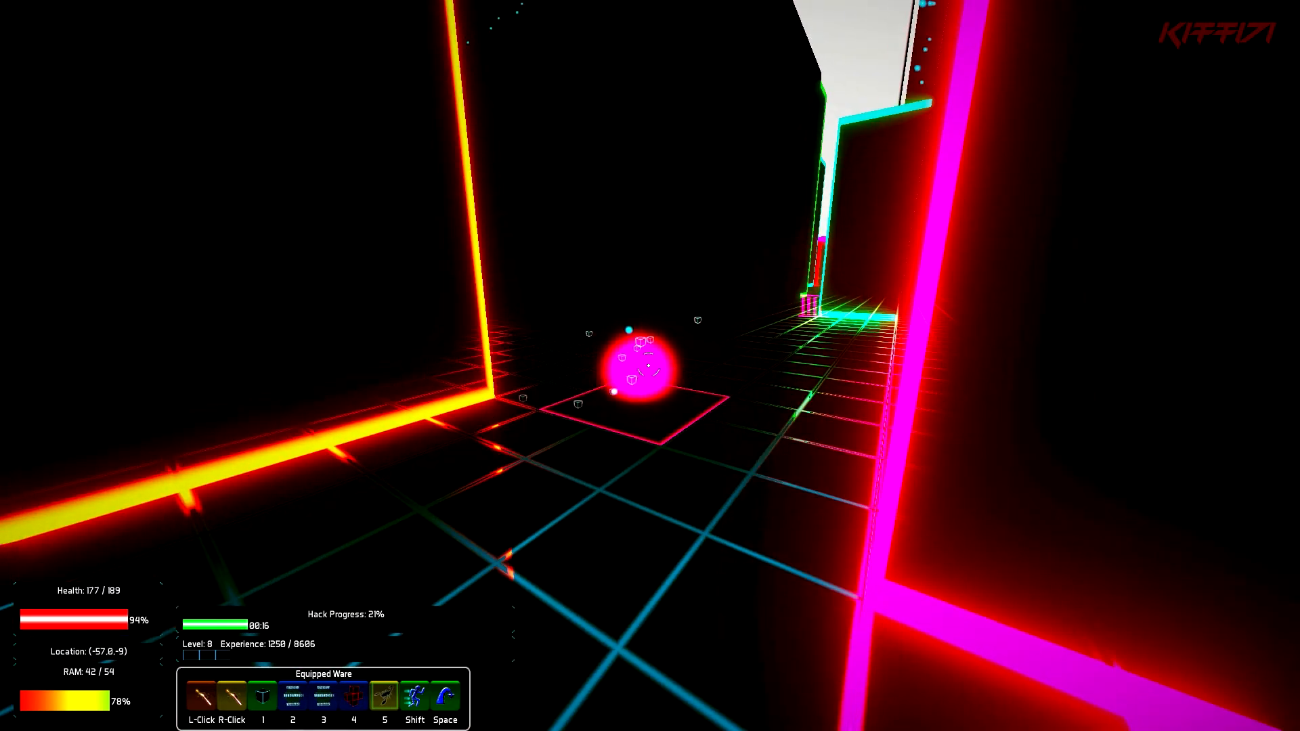
pyautogui.click(650, 365)
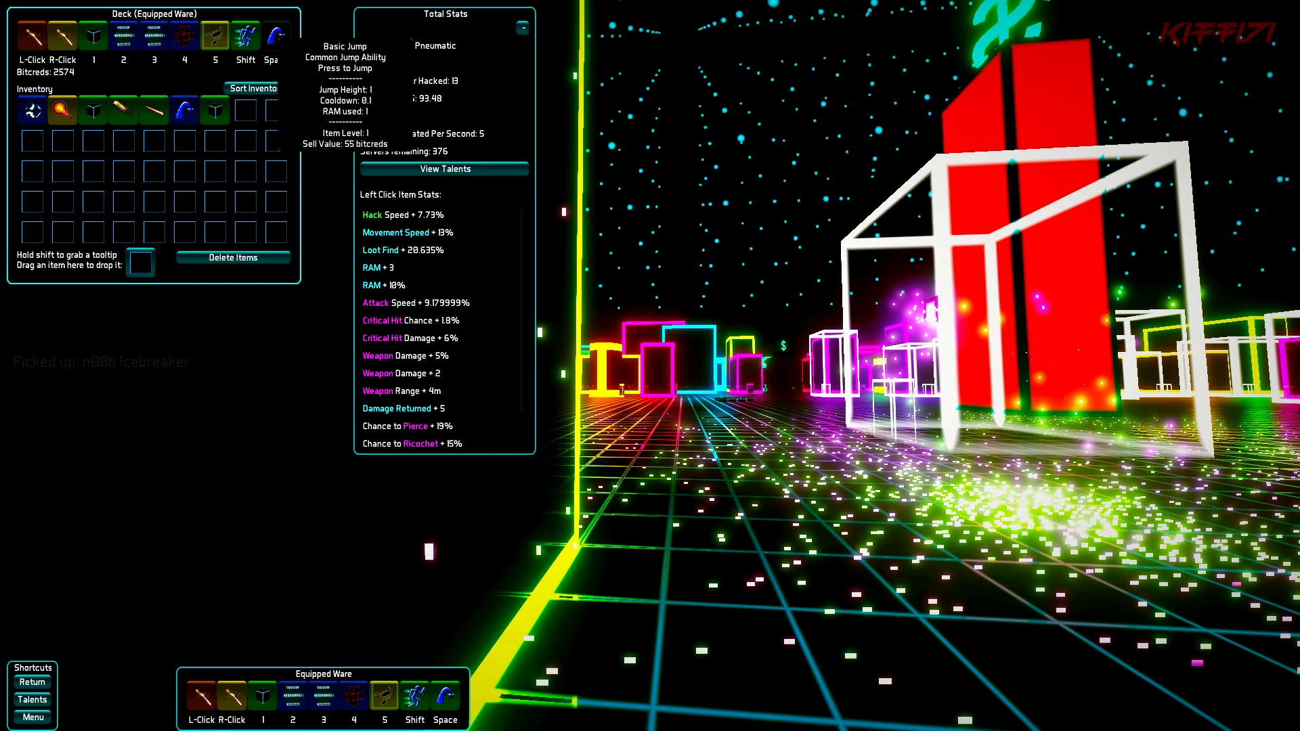
pyautogui.moveTo(153, 109)
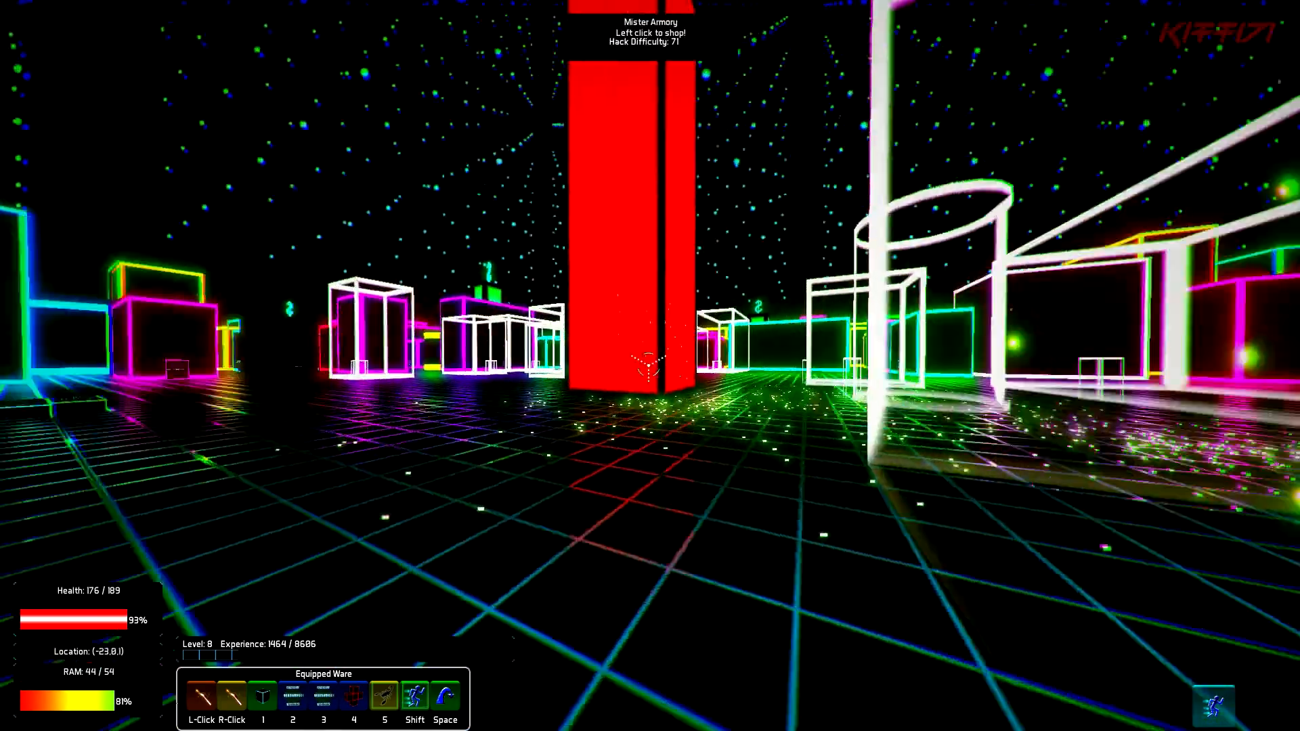
# Hack the nearby server to completion and collect its XP payout
pyautogui.click(649, 364)
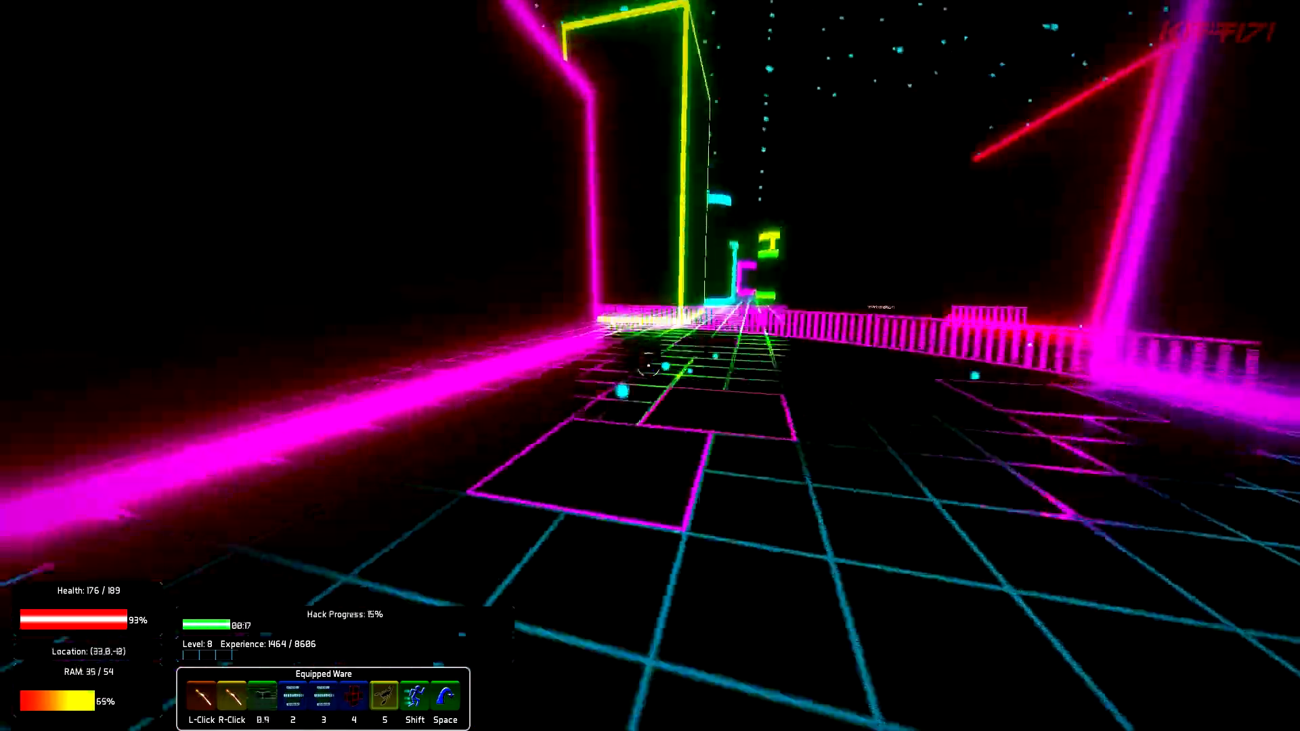
pyautogui.click(650, 366)
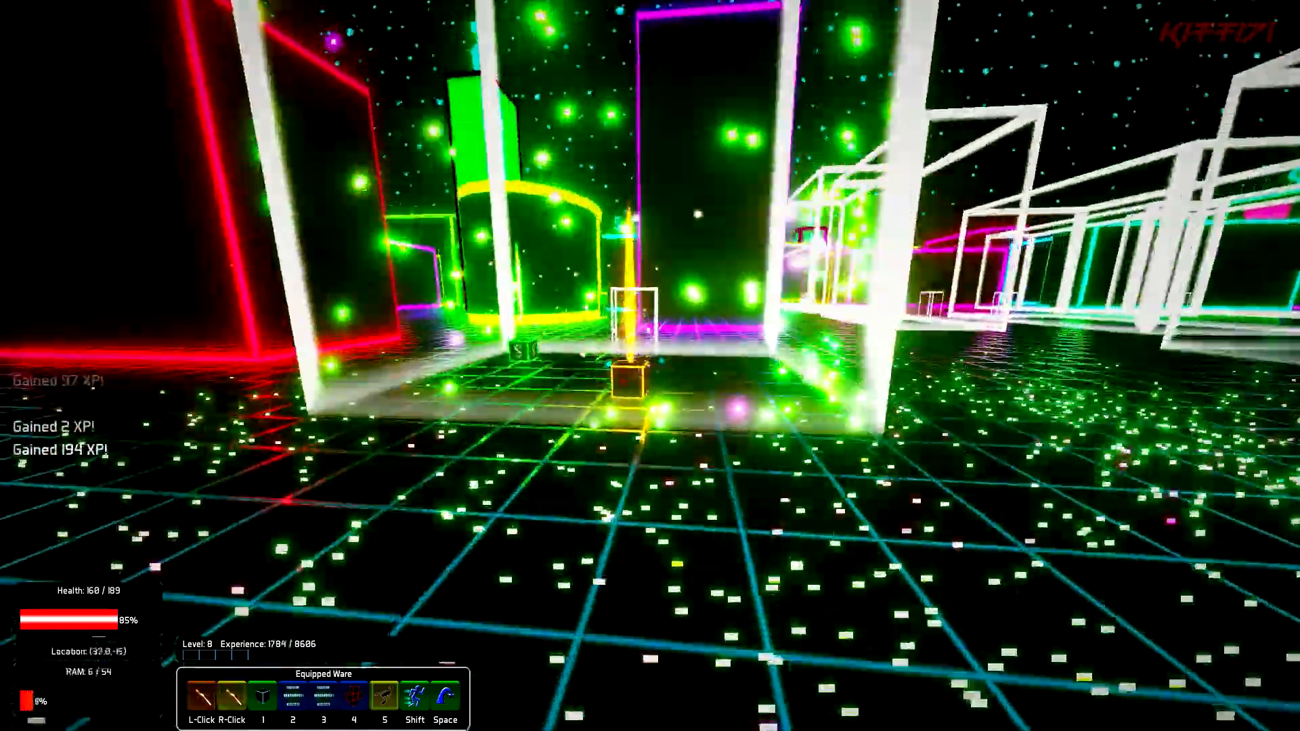
pyautogui.moveTo(650, 366)
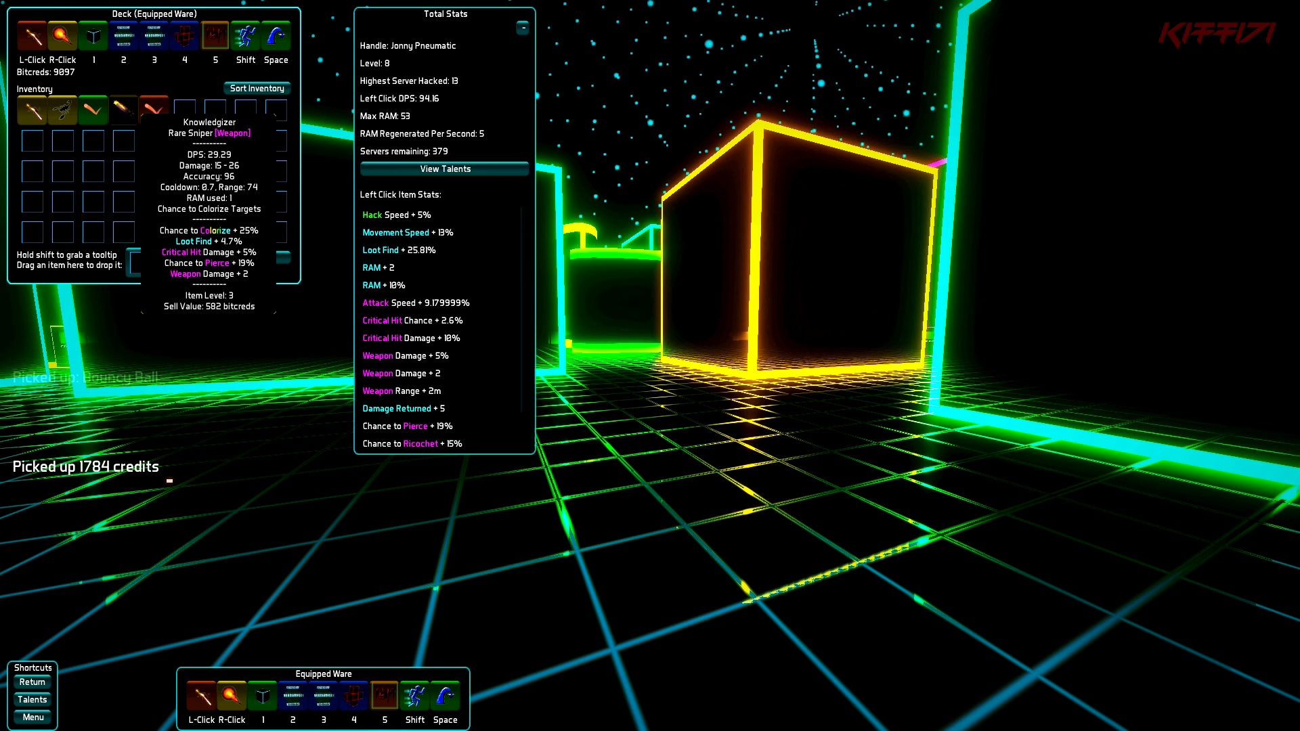
# Start the Ultrakorp Dynamics Division hack and shoot its spawned defenders
pyautogui.moveTo(124, 110); pyautogui.dragTo(63, 38)
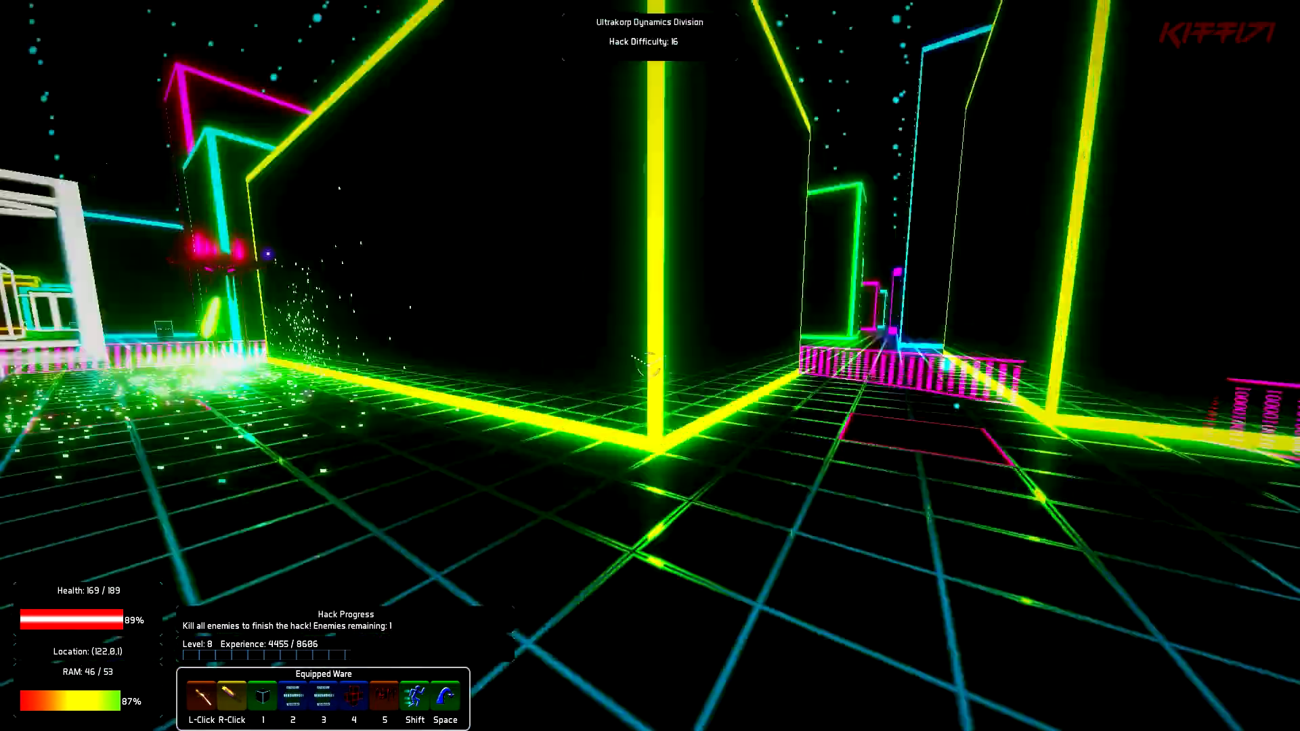
pyautogui.click(650, 366)
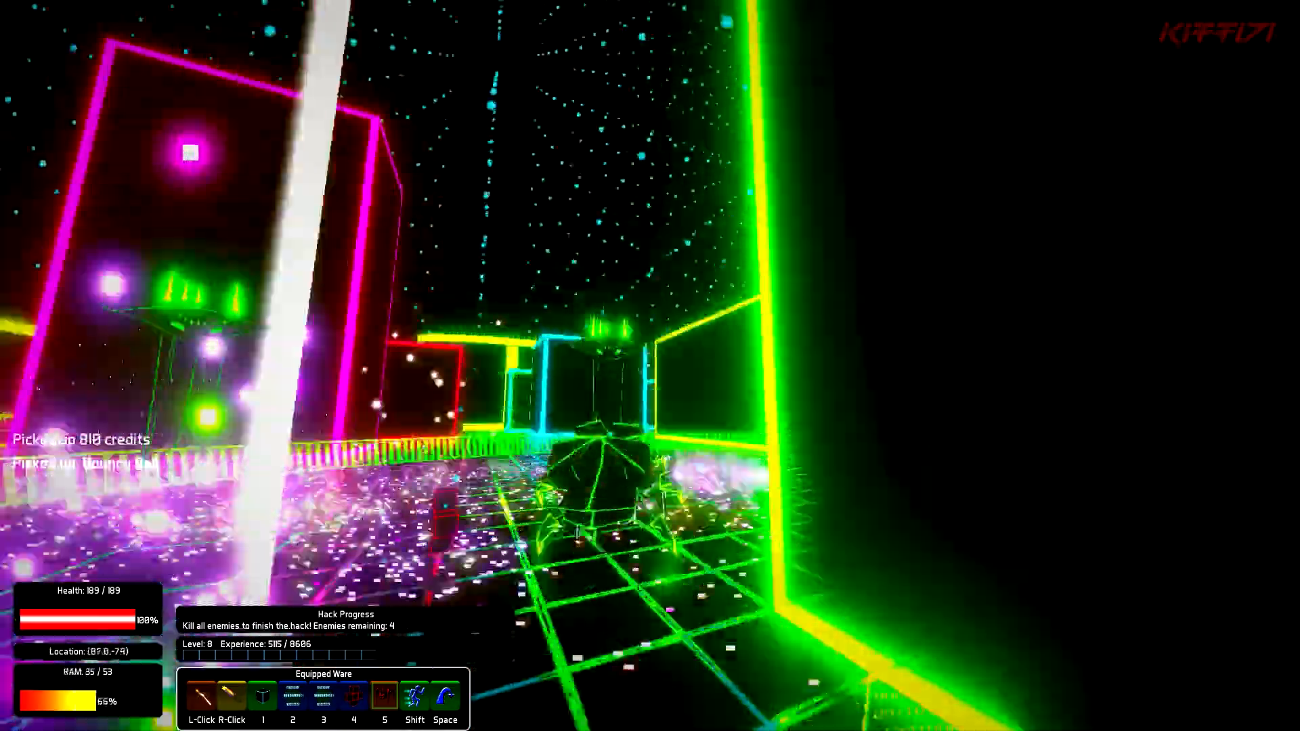
pyautogui.click(650, 366)
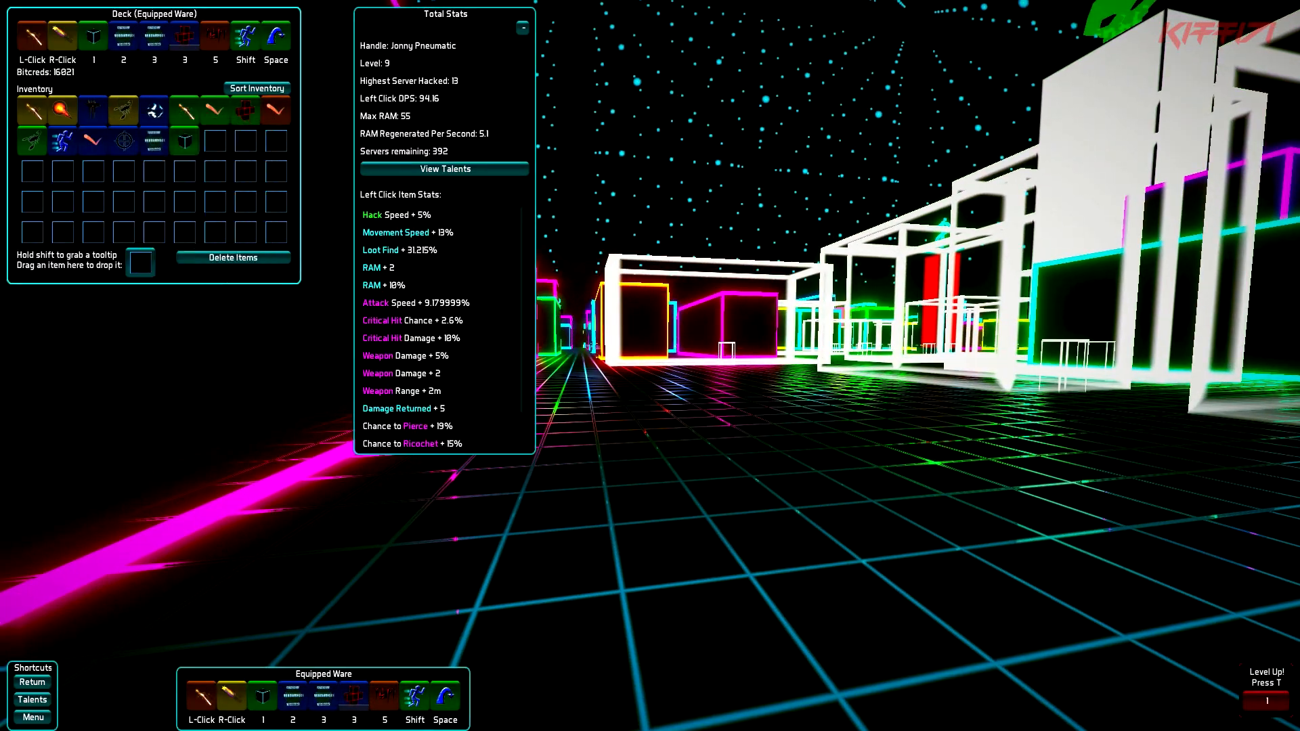
# Put the talent point into Health, raising it to 199, and close the Talents panel
pyautogui.click(257, 88)
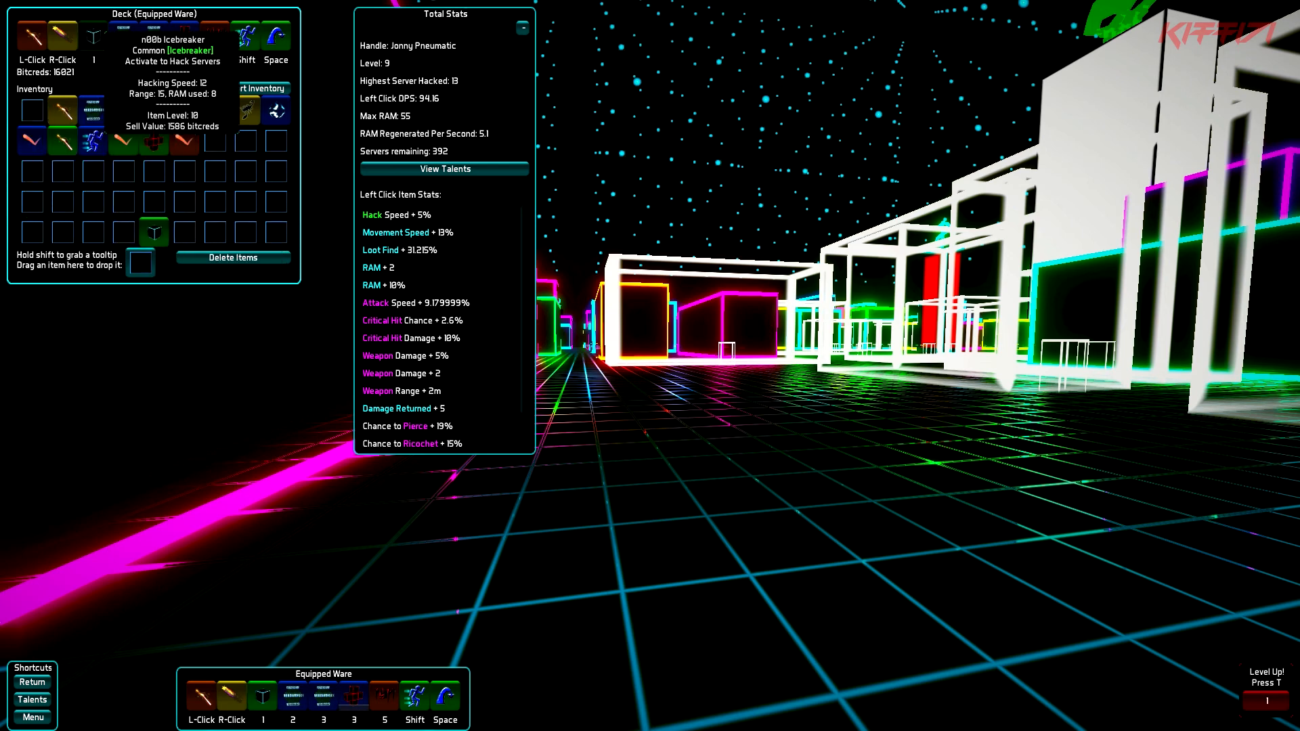
pyautogui.click(260, 88)
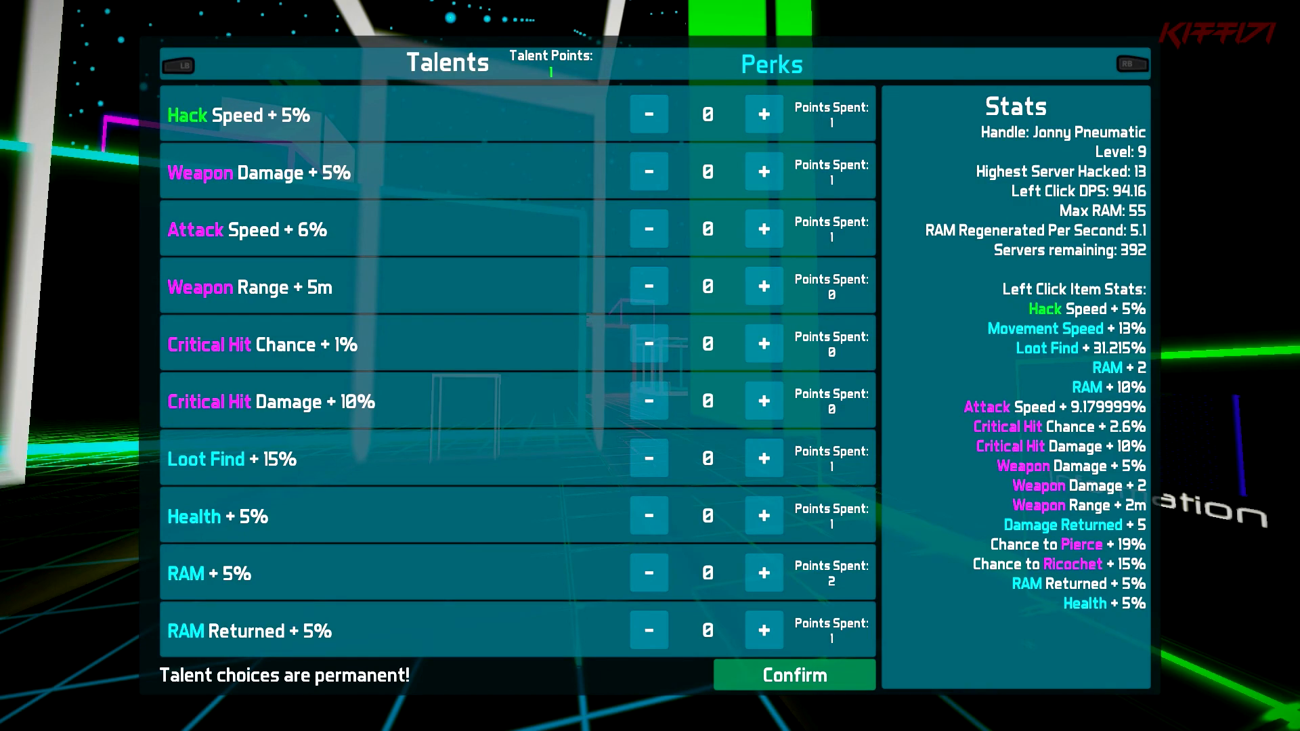
pyautogui.click(763, 287)
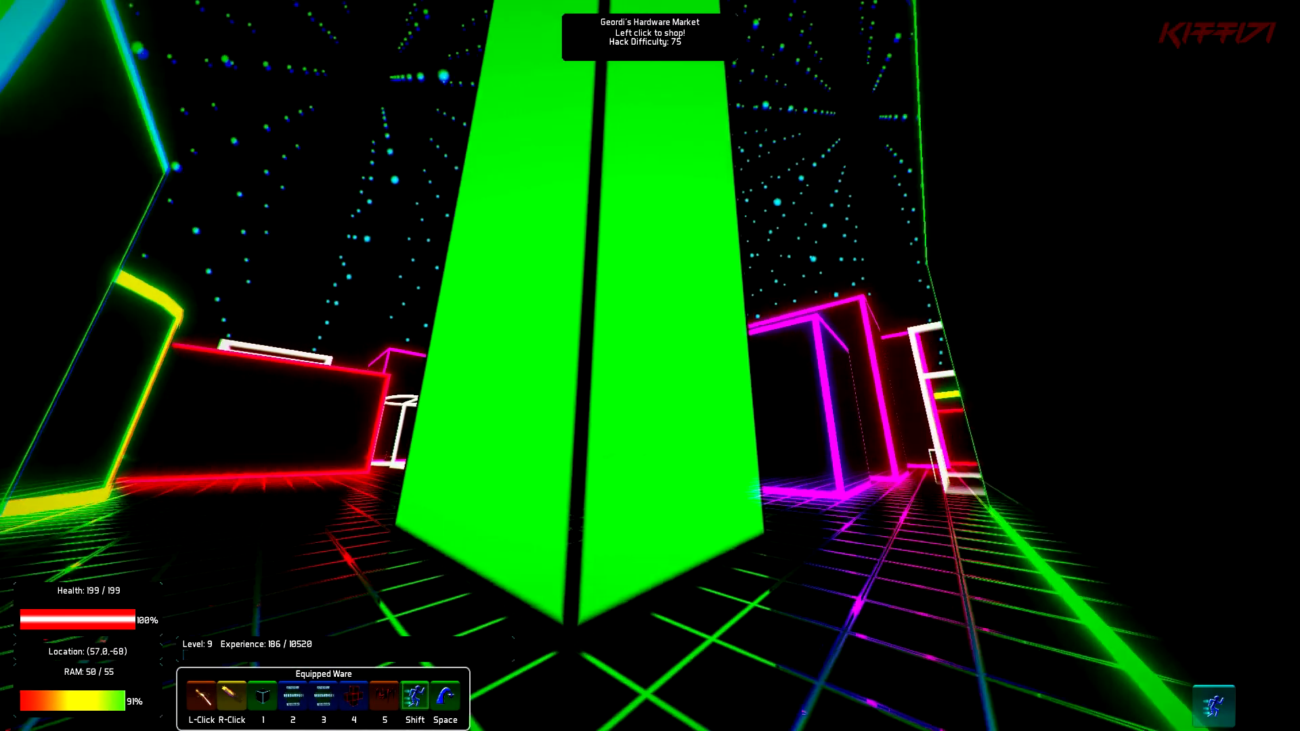
# Begin hacking the Ultrahund Mechanics GmbH server and fight its defenders
pyautogui.click(648, 38)
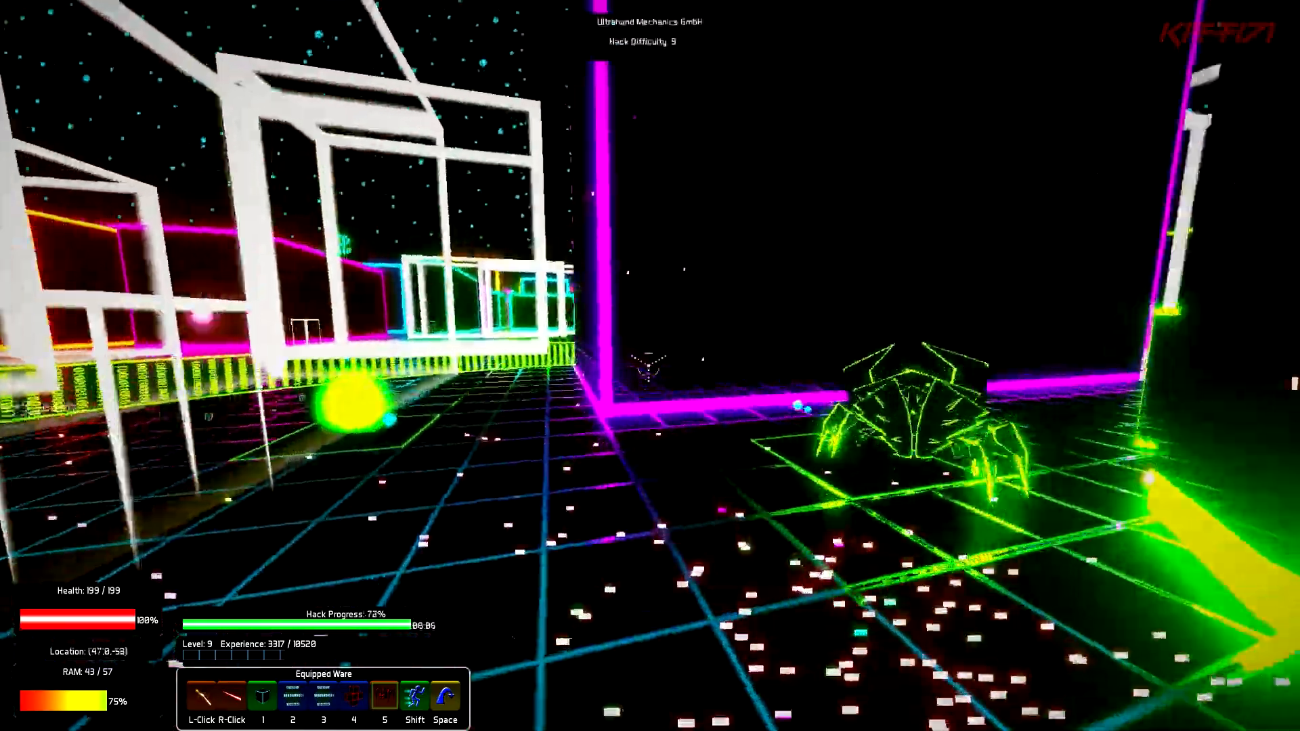
# Walk into the Information node to show the Dark Server details
pyautogui.click(650, 366)
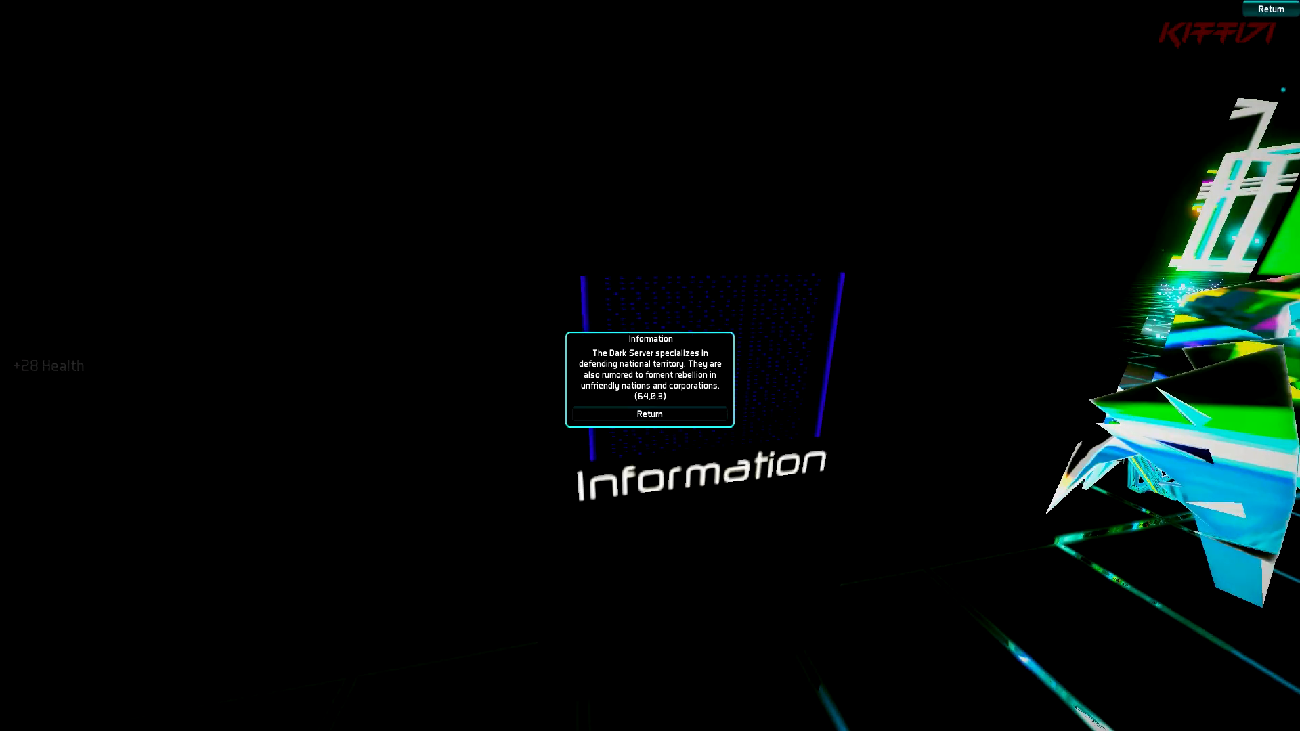
pyautogui.click(650, 414)
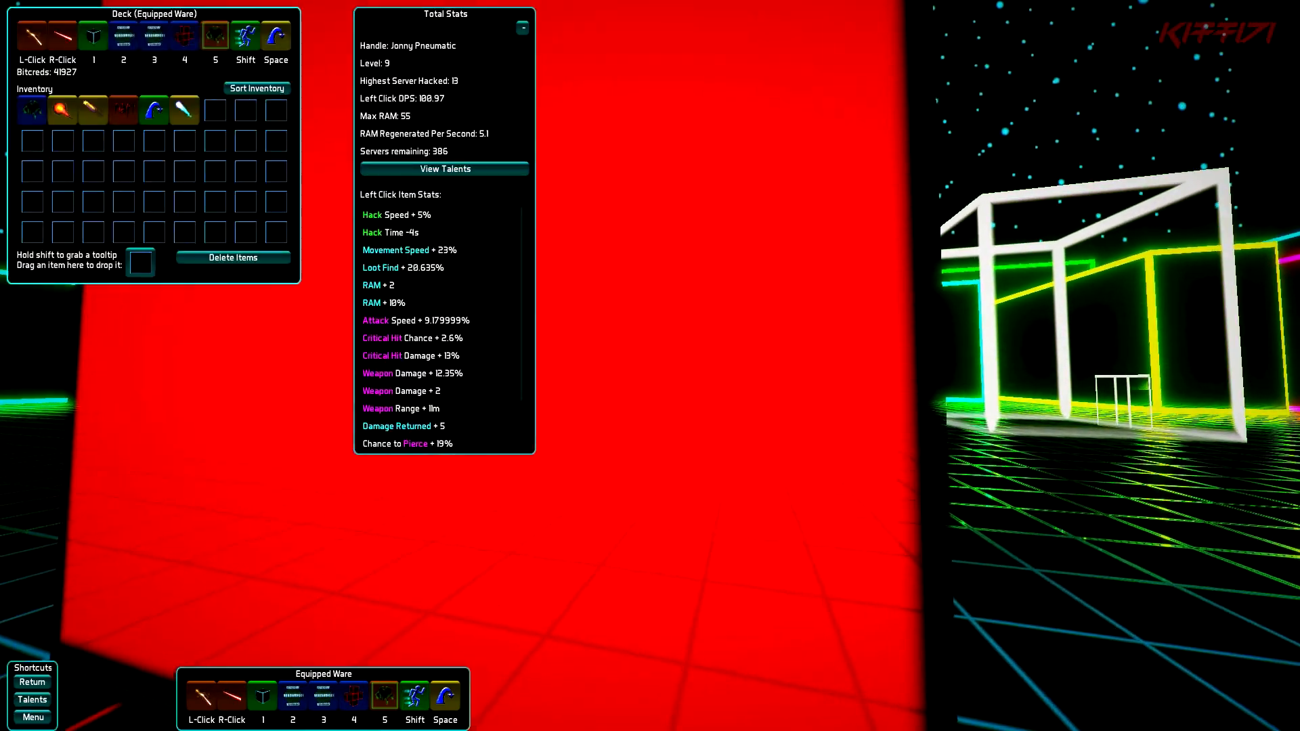
pyautogui.moveTo(153, 109)
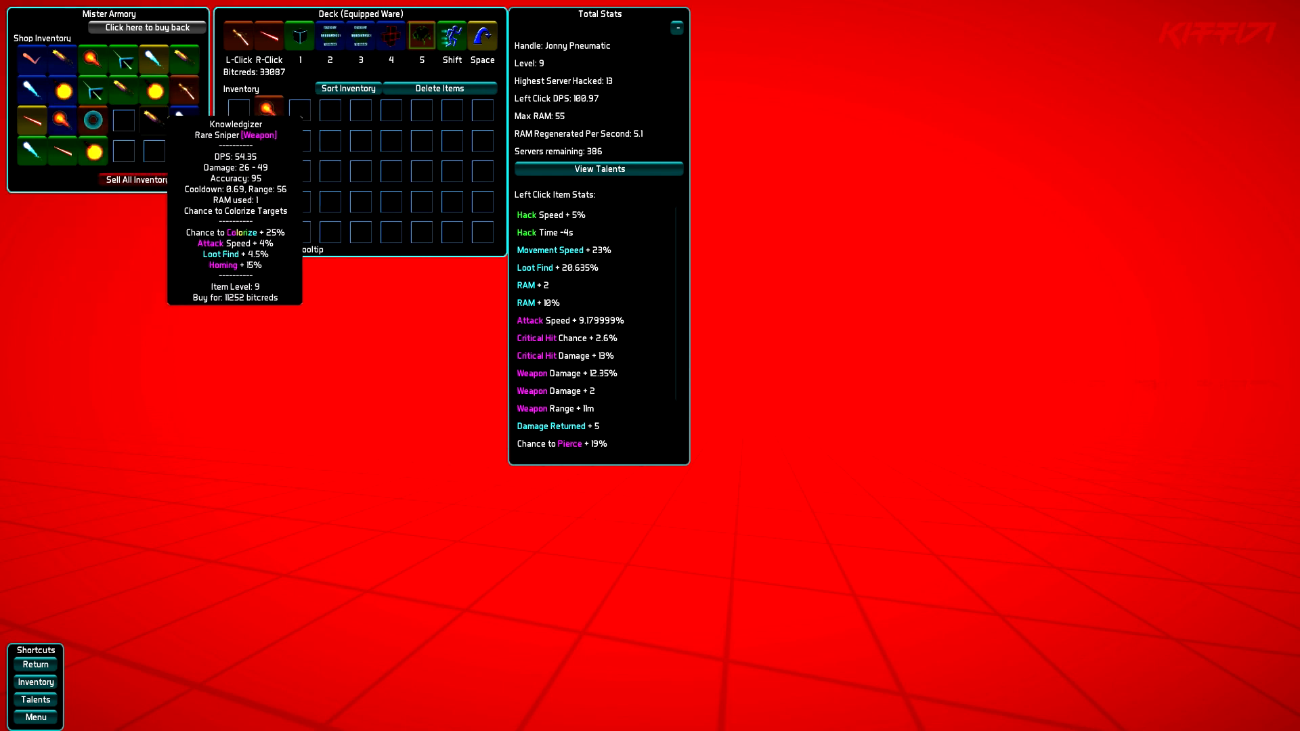
pyautogui.moveTo(94, 149)
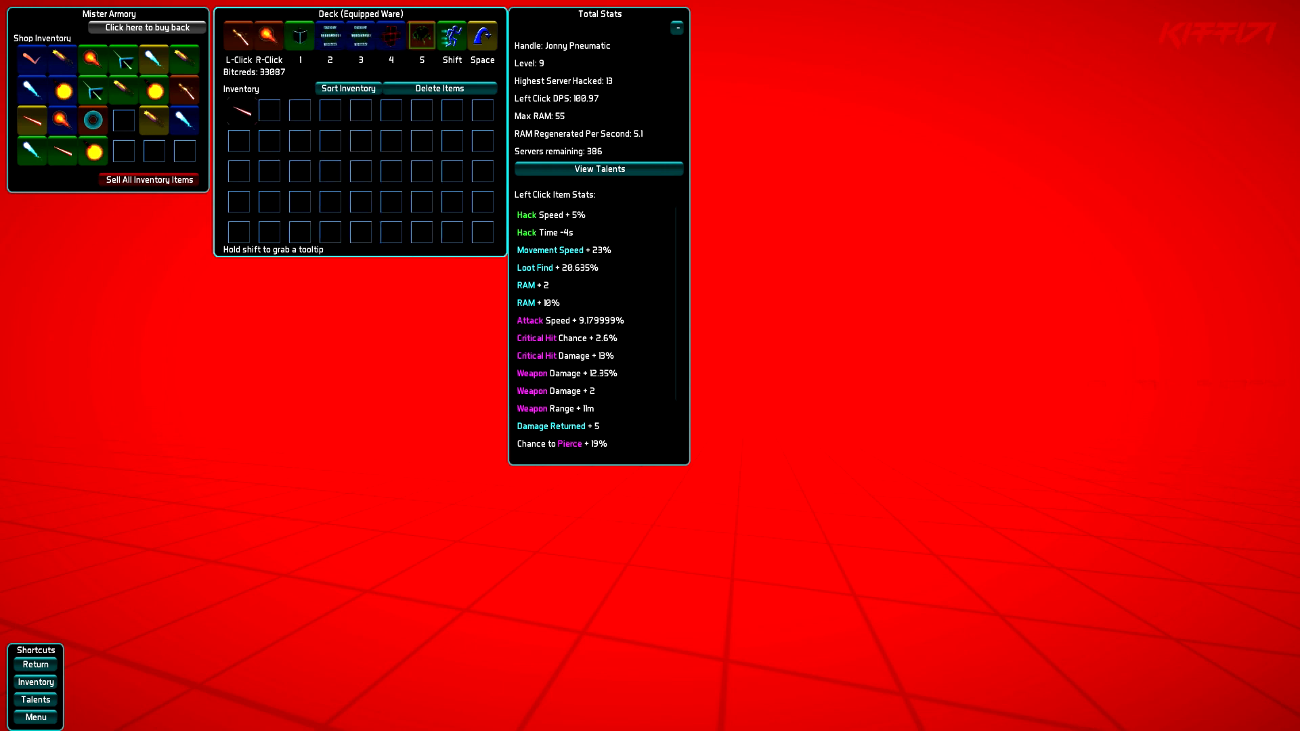
# Swap the inventory item, then Return from the armory to the grid city
pyautogui.click(238, 109)
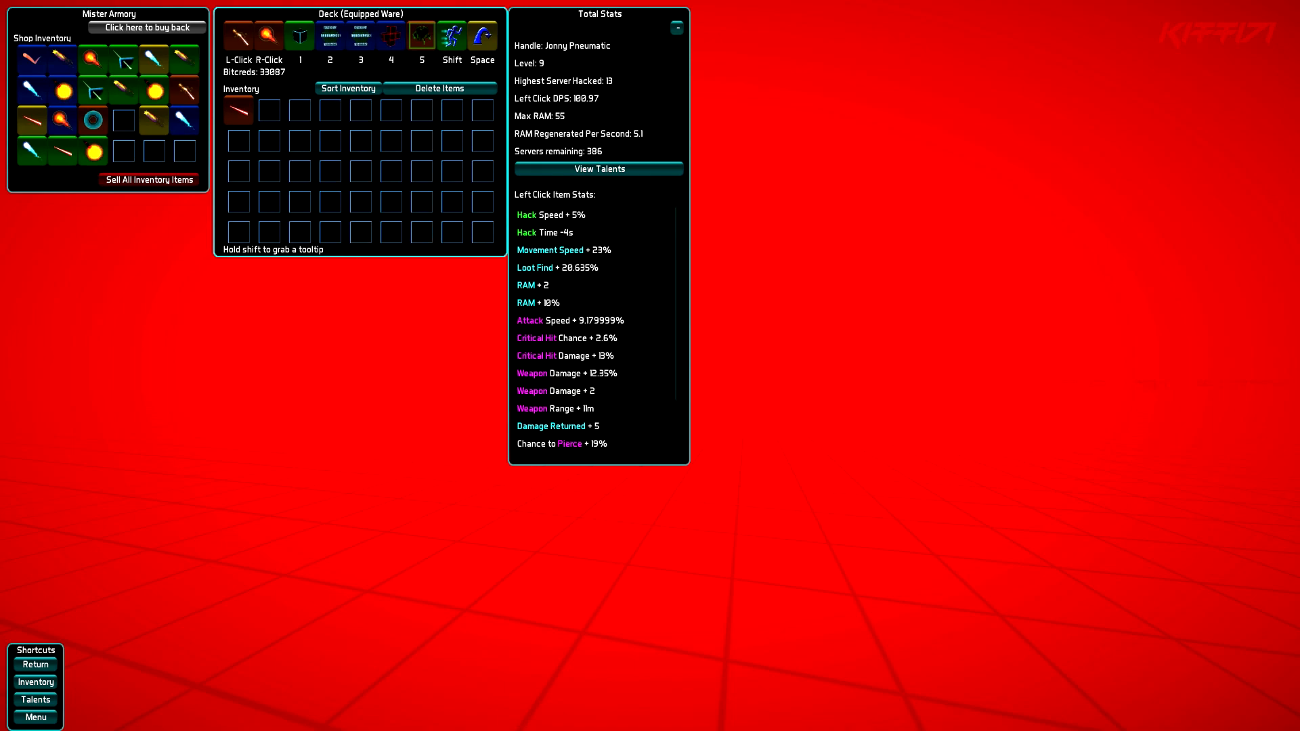
pyautogui.click(36, 663)
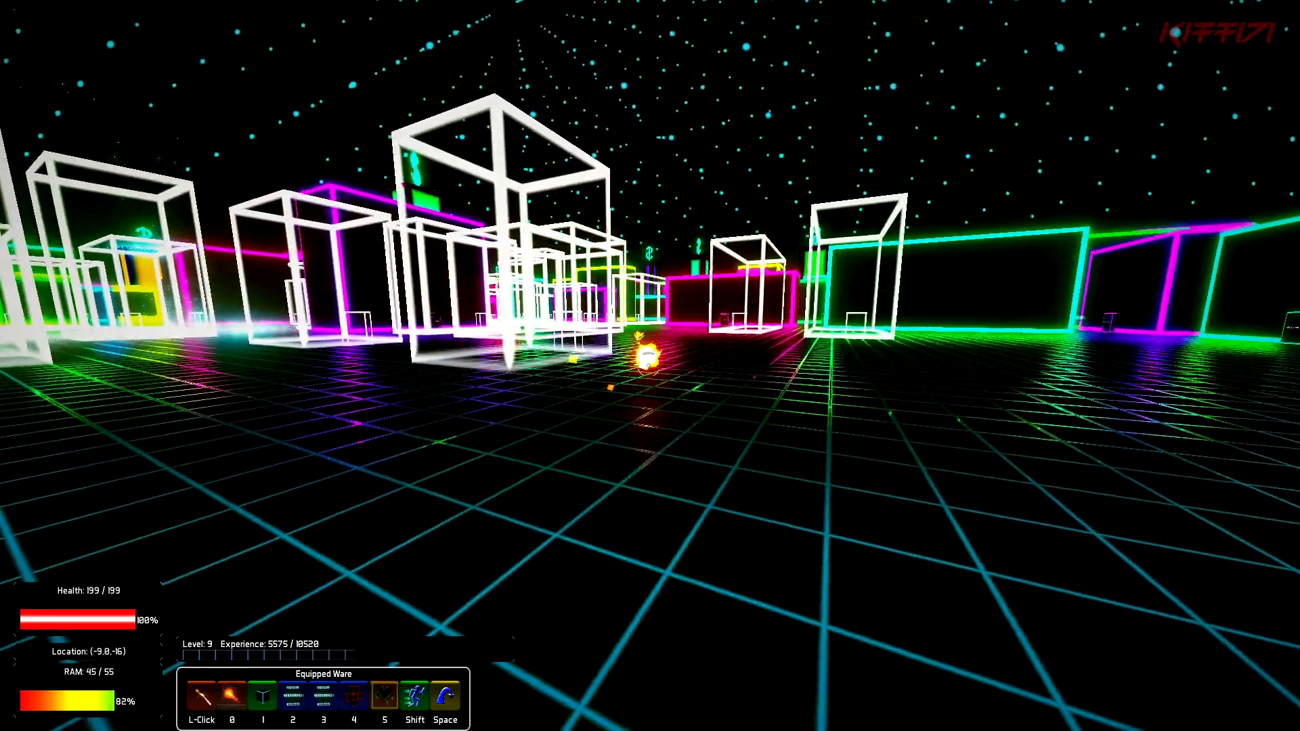